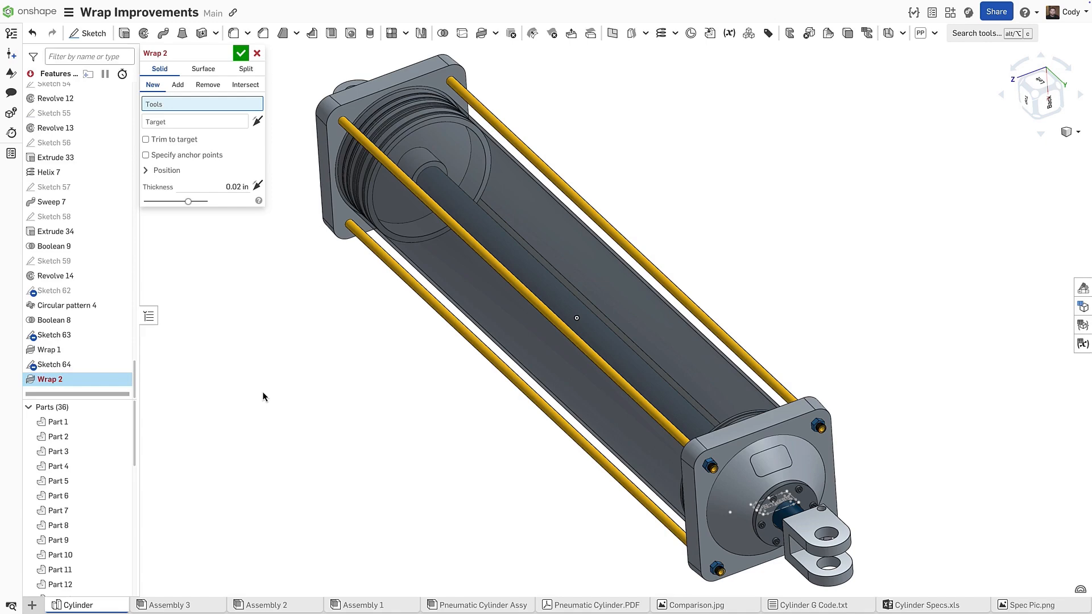
- Wrap the Sketch 64 PN:19485 label faces onto the end cap's conical face as an Add wrap
left_click(54, 365)
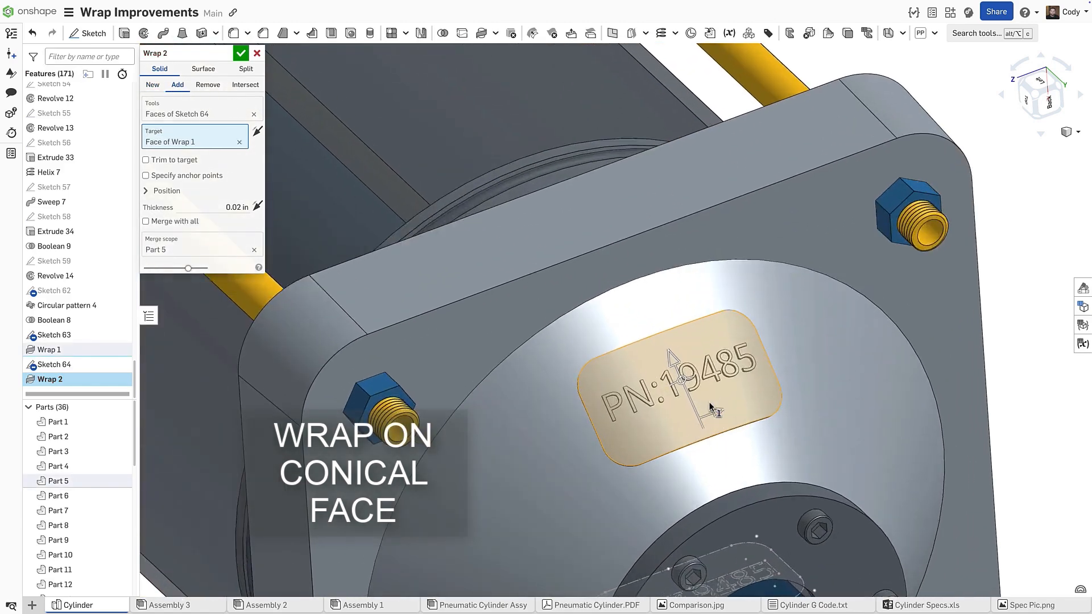
left_click(240, 53)
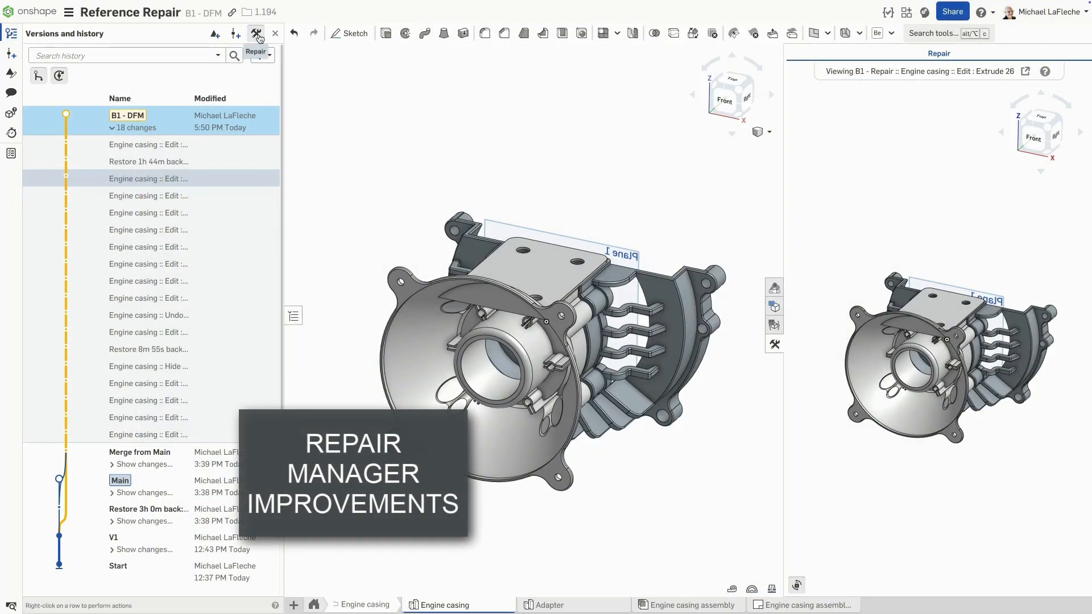
mouse_move(400, 184)
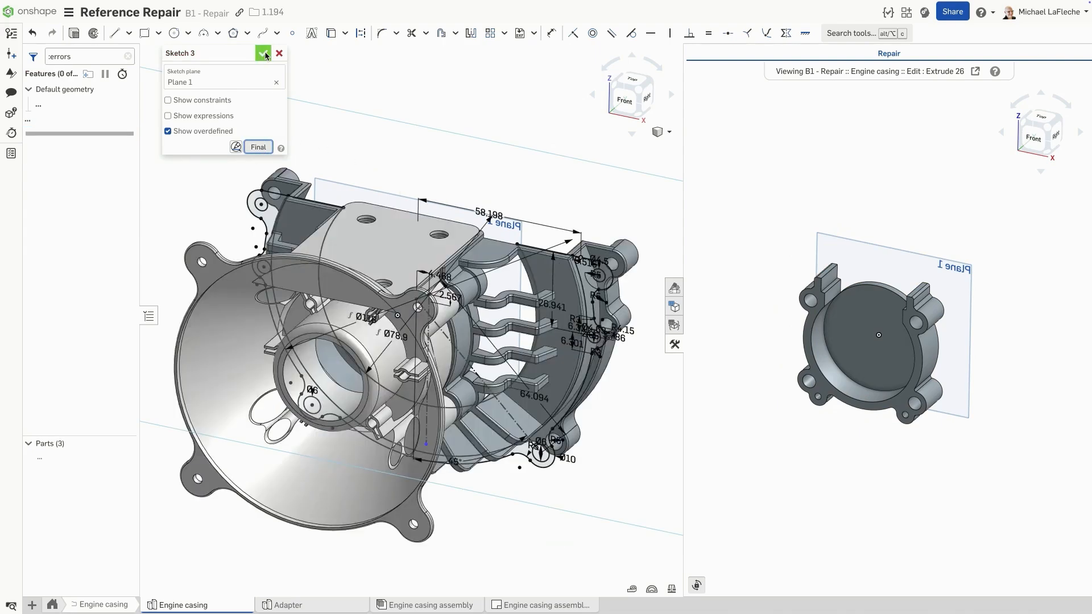
- Accept the repaired Sketch 3 references on Plane 1 so no features fail
left_click(264, 54)
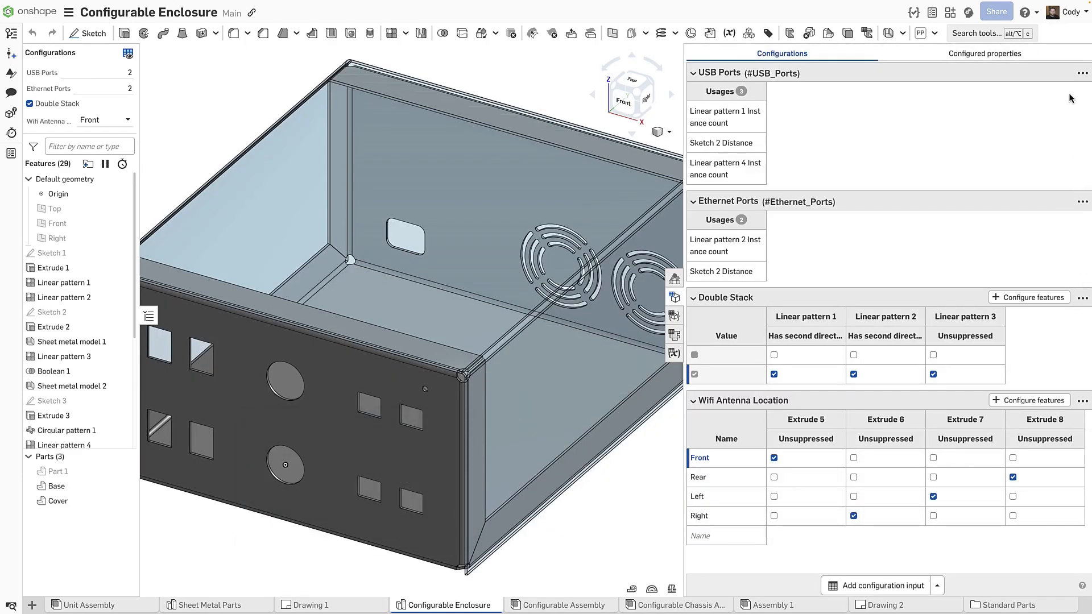
- Copy all configuration inputs via the USB Ports input's menu
left_click(1082, 73)
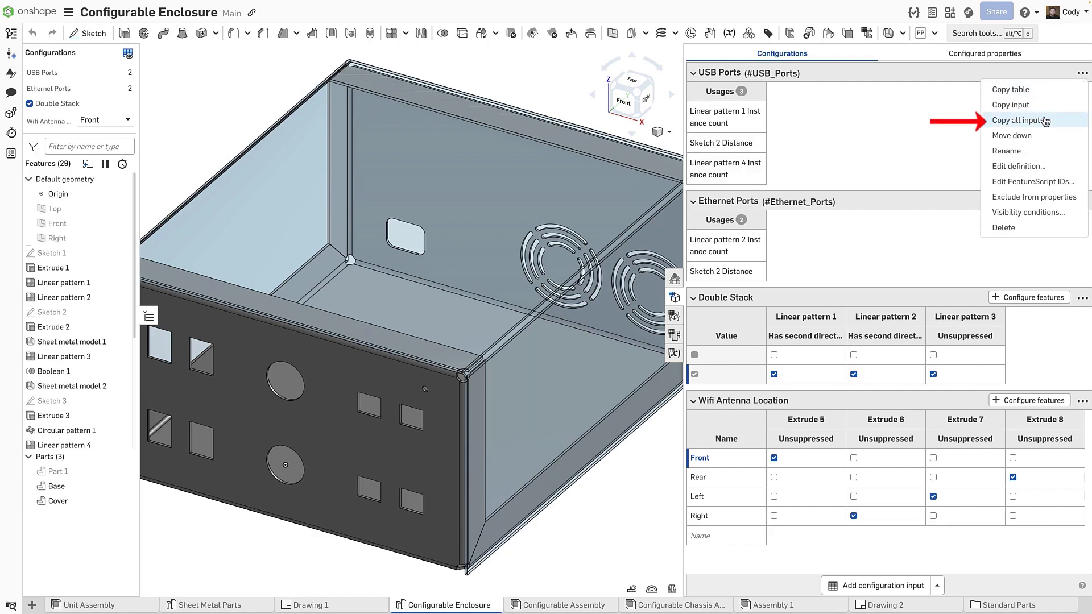
left_click(1022, 120)
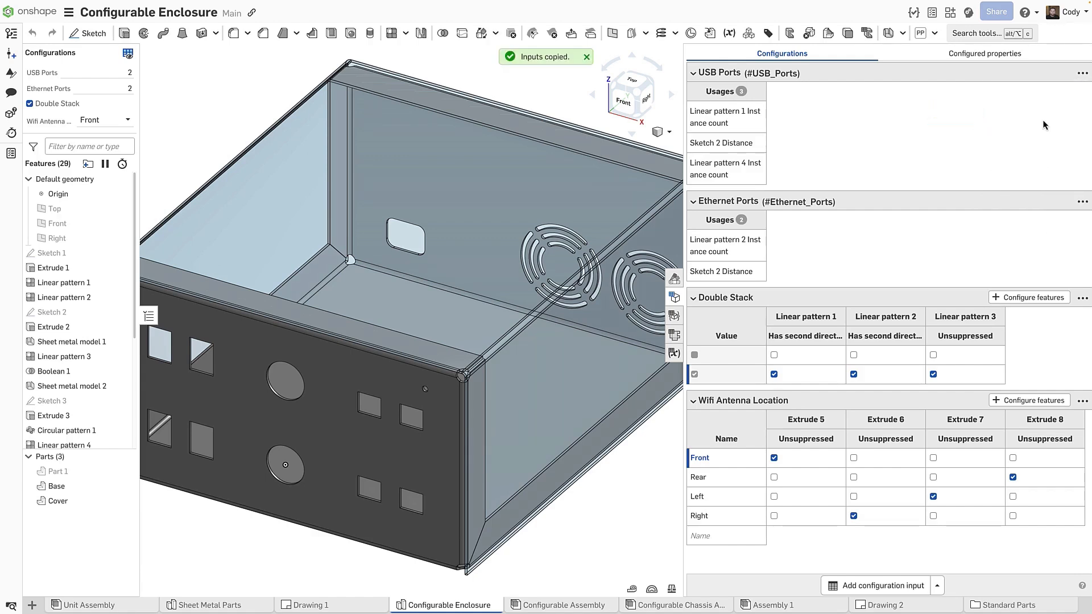
- Paste the copied configuration inputs into the Configurable Assembly
left_click(566, 604)
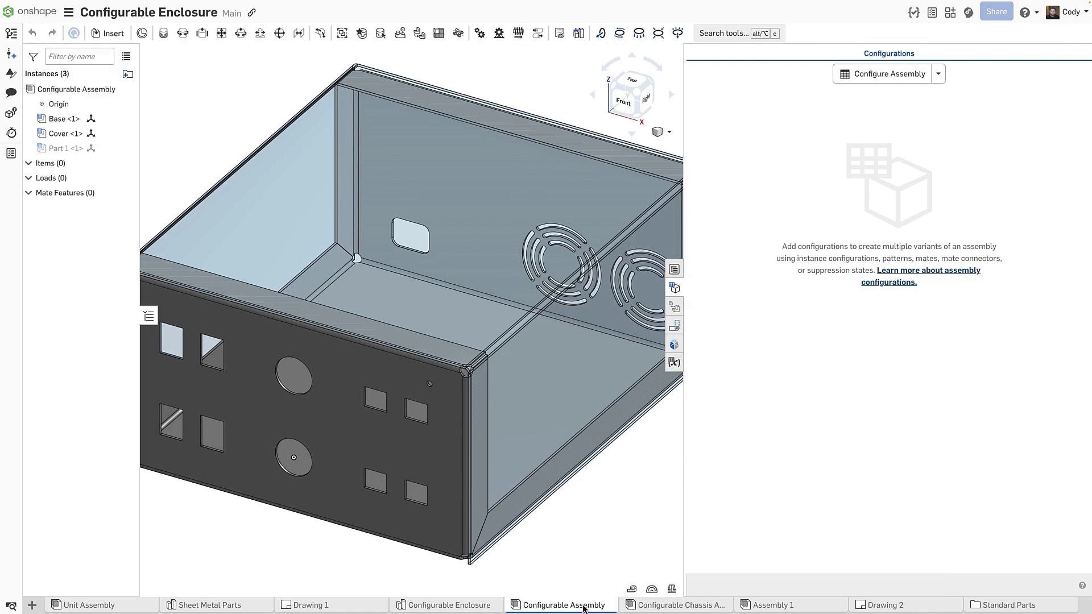
left_click(938, 72)
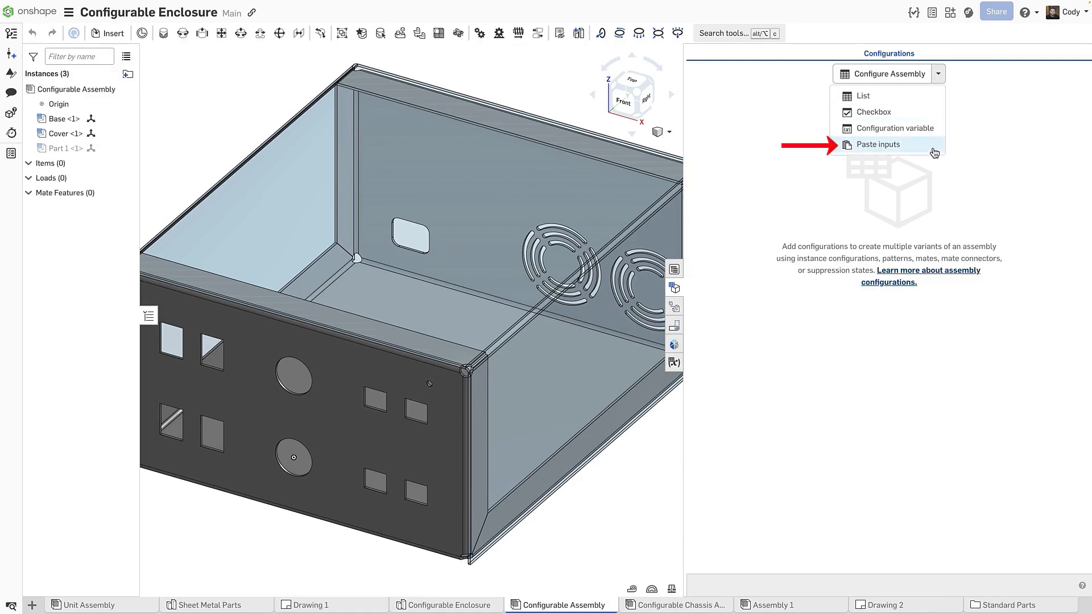
left_click(878, 144)
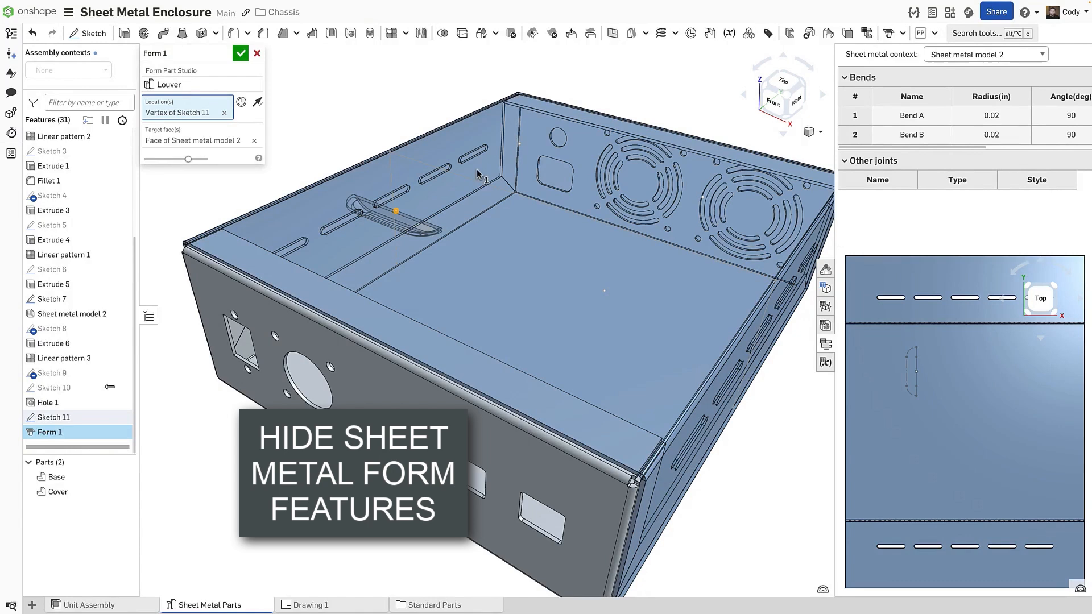
- Place louver Form 1 at the Sketch 11 vertices, then hide Form 1 in the flat pattern view
left_click(519, 145)
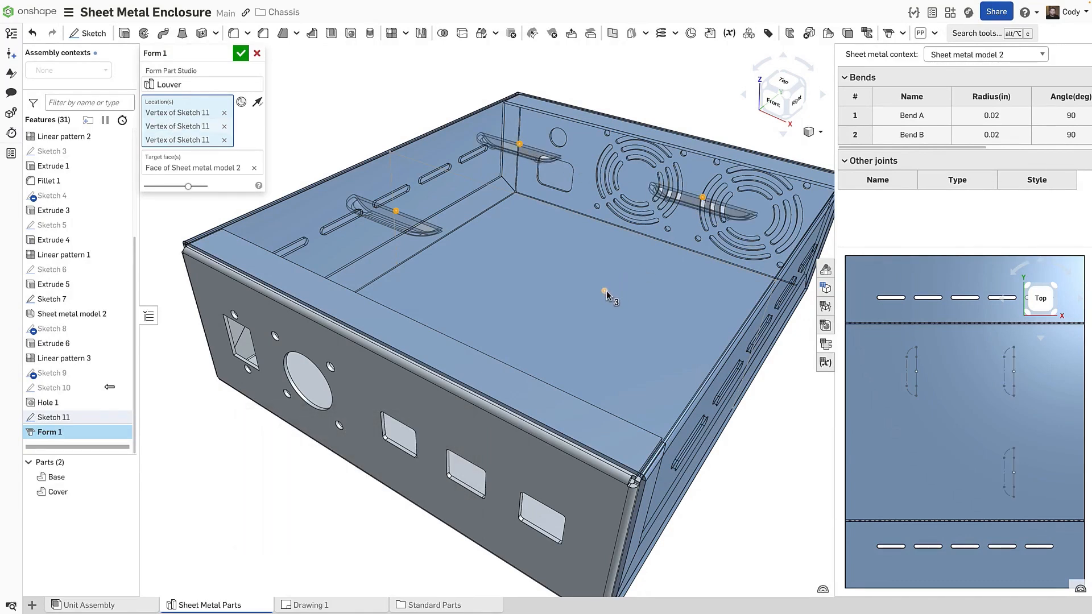
left_click(242, 54)
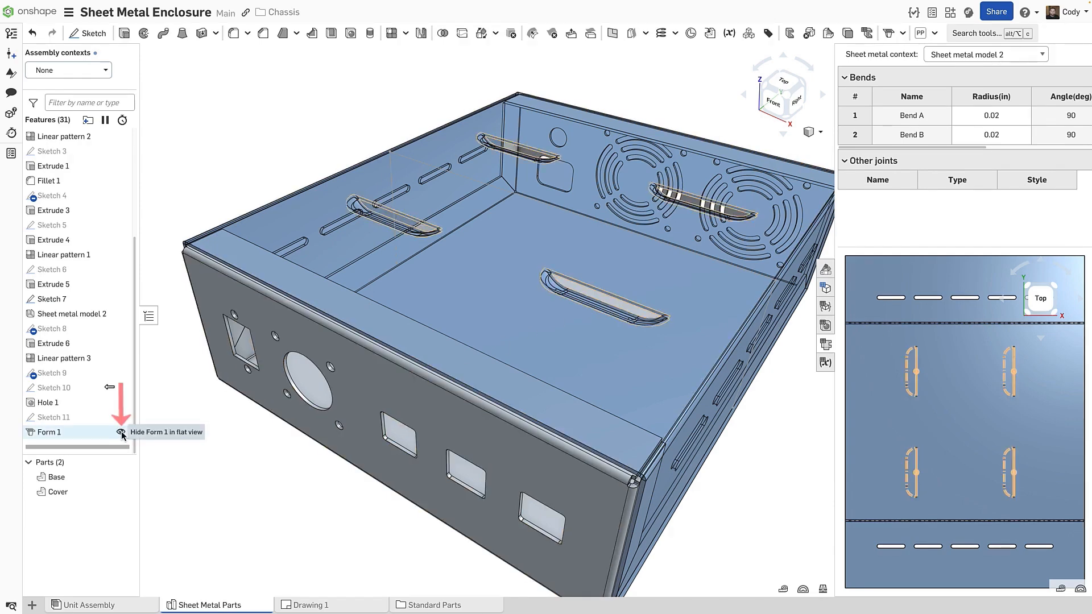
left_click(122, 432)
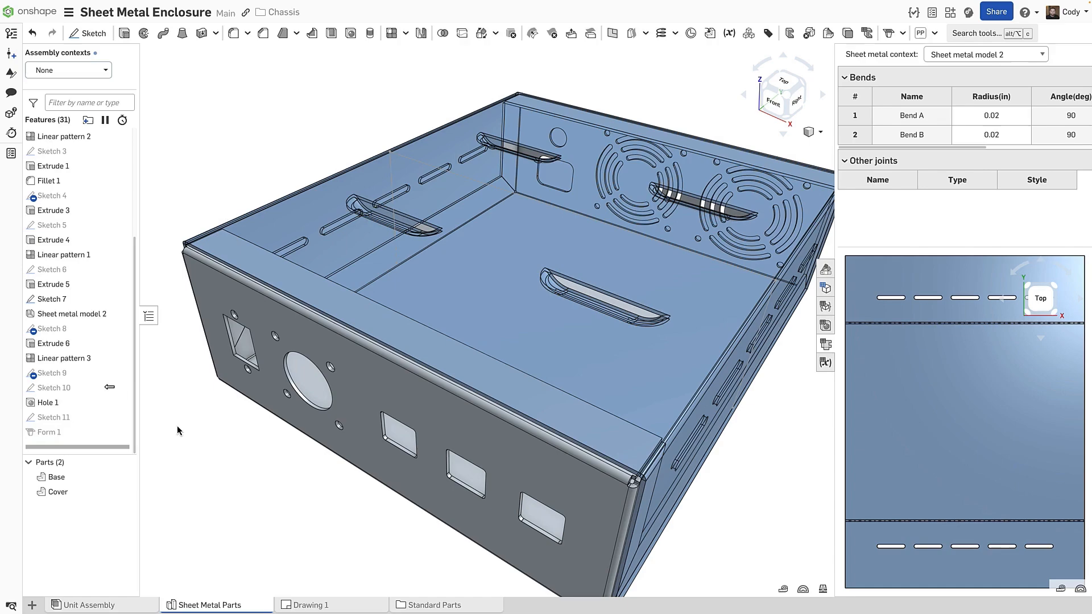
left_click(632, 604)
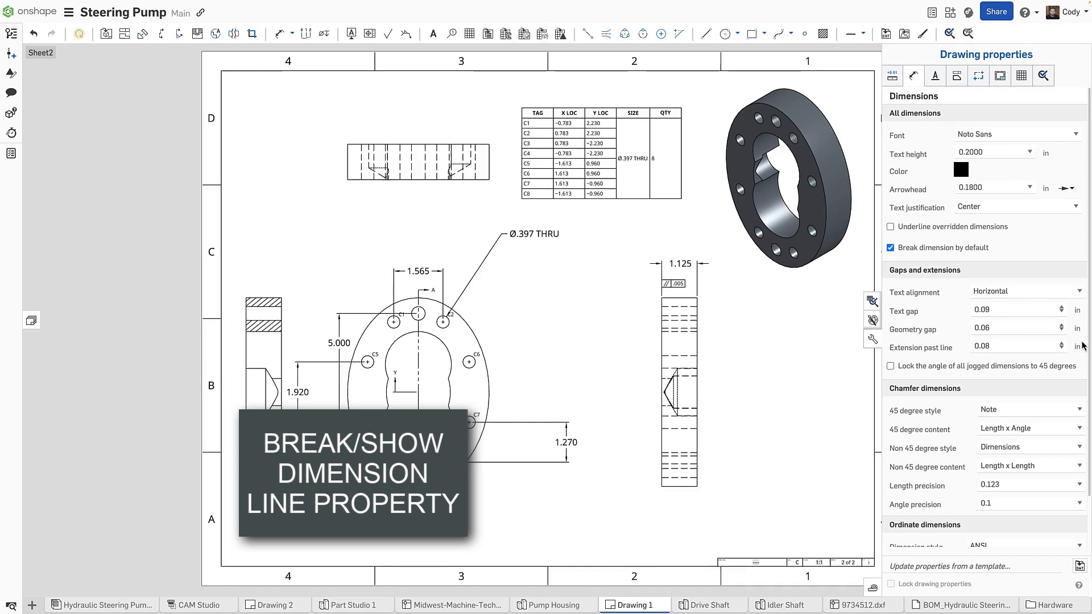
- Enable Break dimension by default and Show dimension lines by default for diameter dimensions
left_click(890, 247)
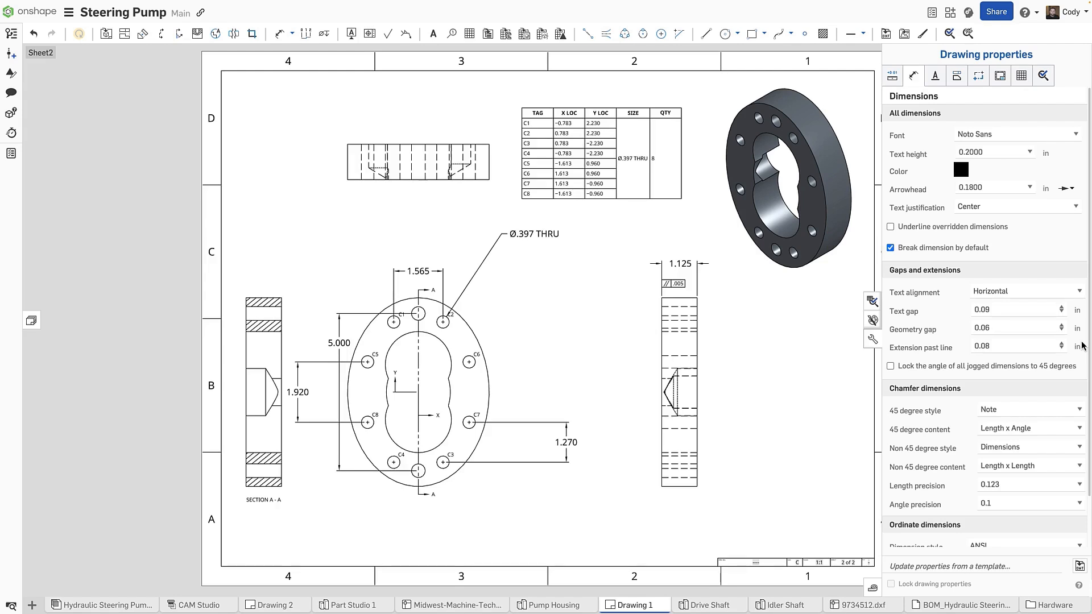
scroll("down", 3)
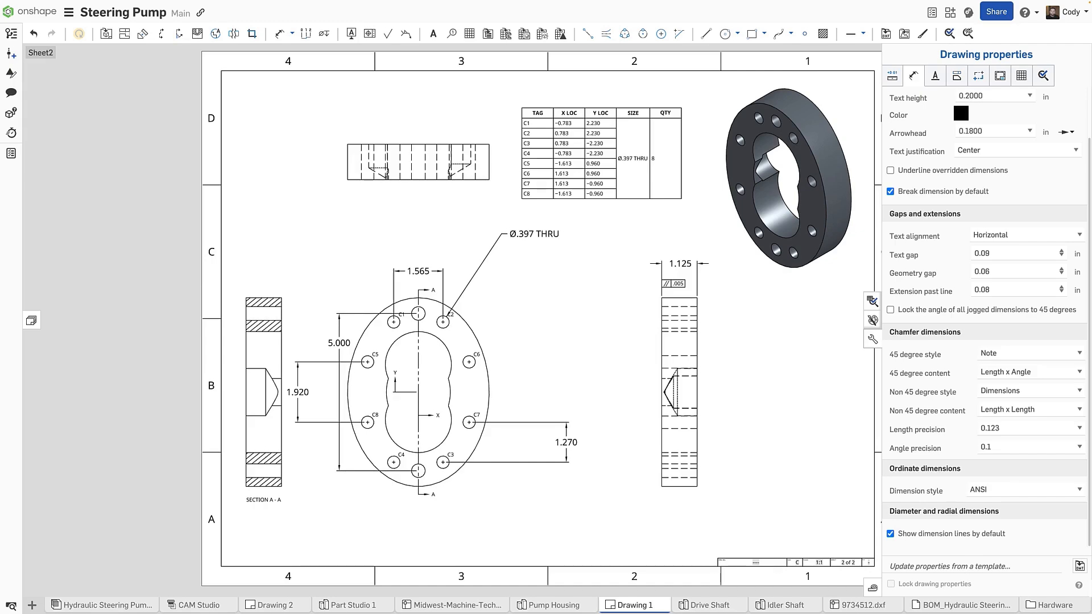
left_click(215, 604)
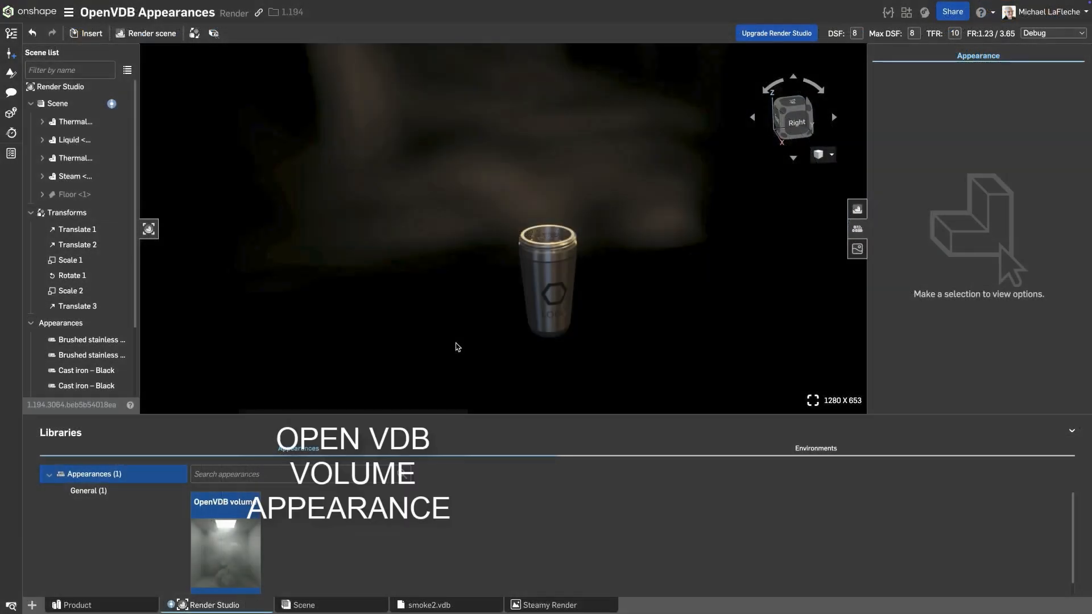
- Apply an OpenVDB volume appearance to the steam box using smoke2.vdb density data with multiplier 3
left_click(75, 176)
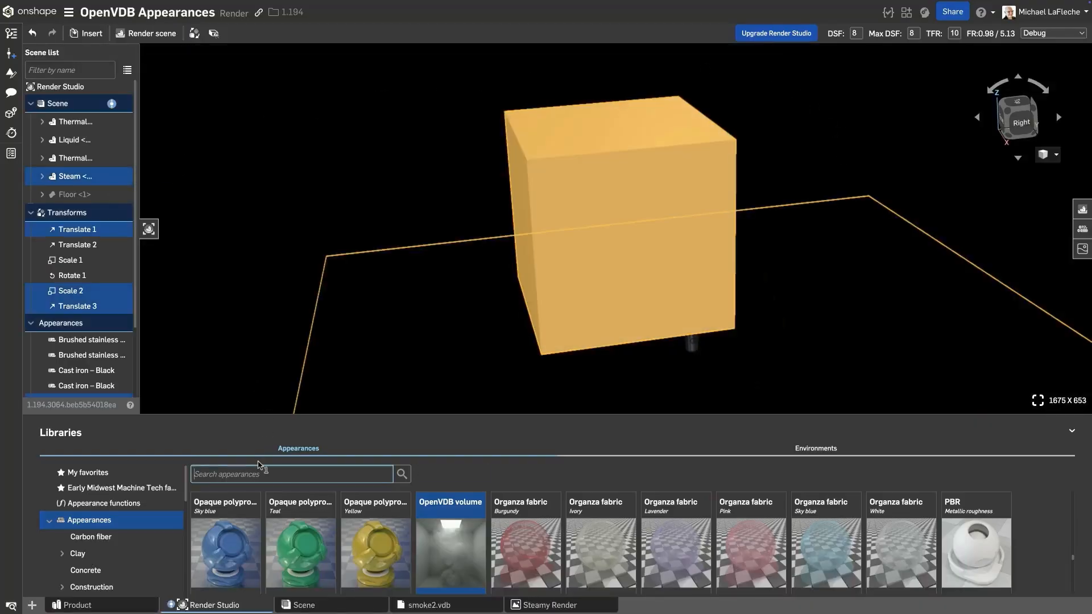
type("vdb")
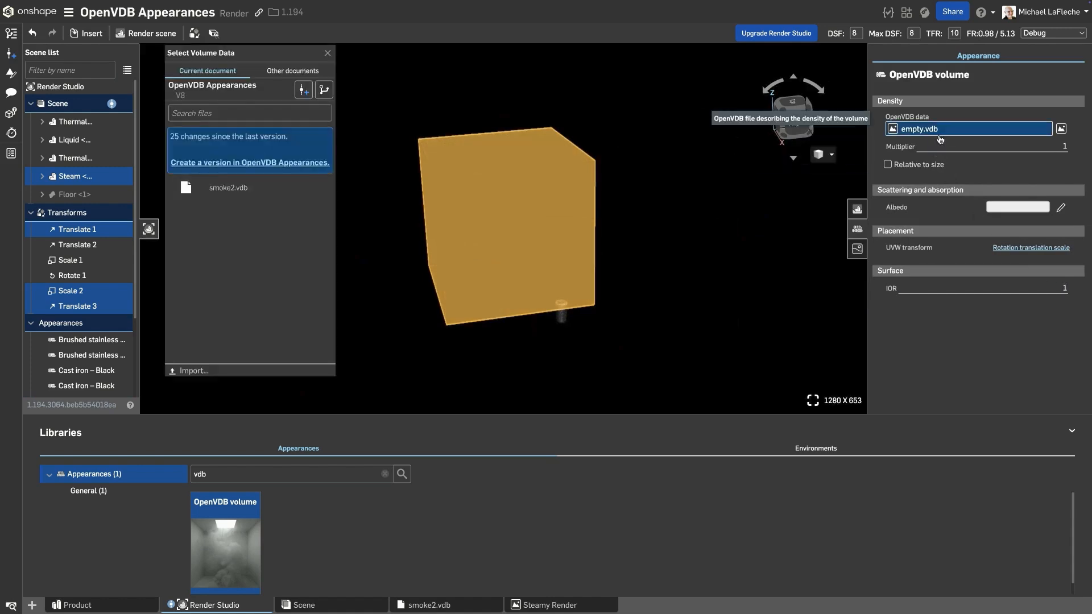
left_click(1031, 247)
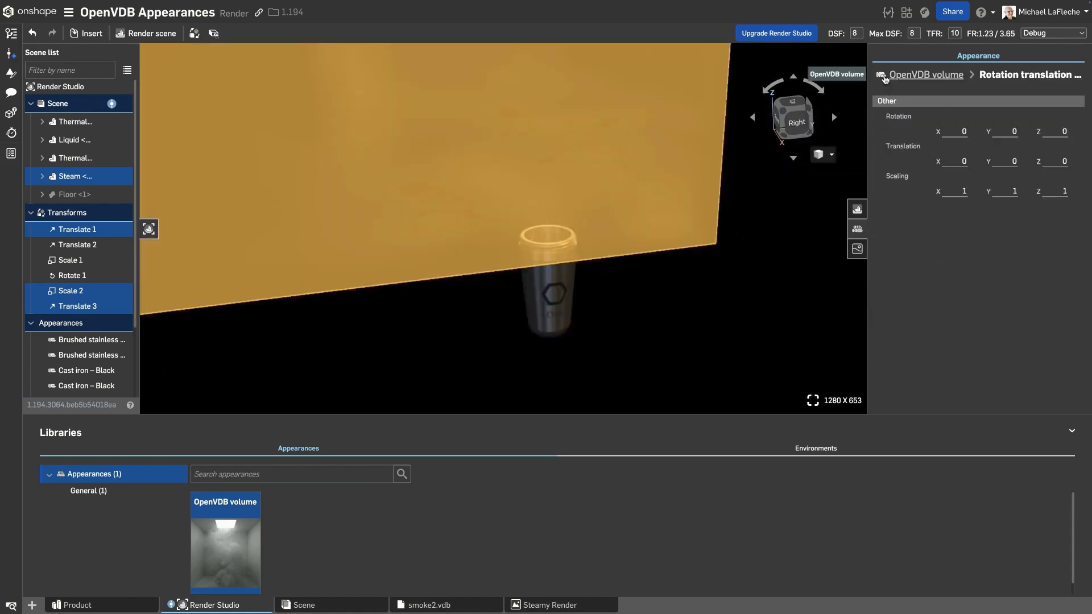
left_click(926, 75)
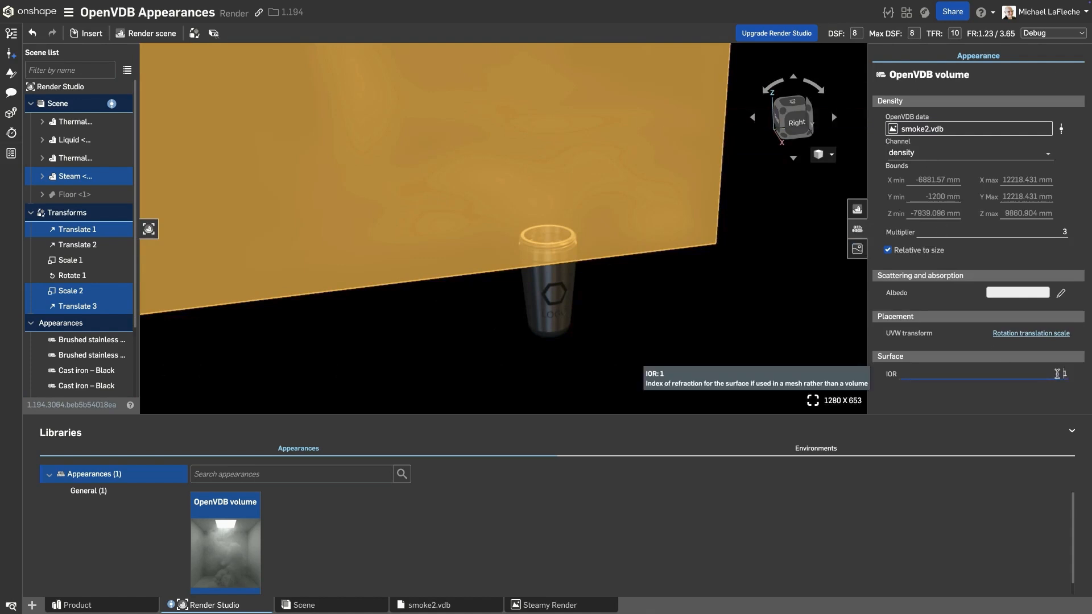